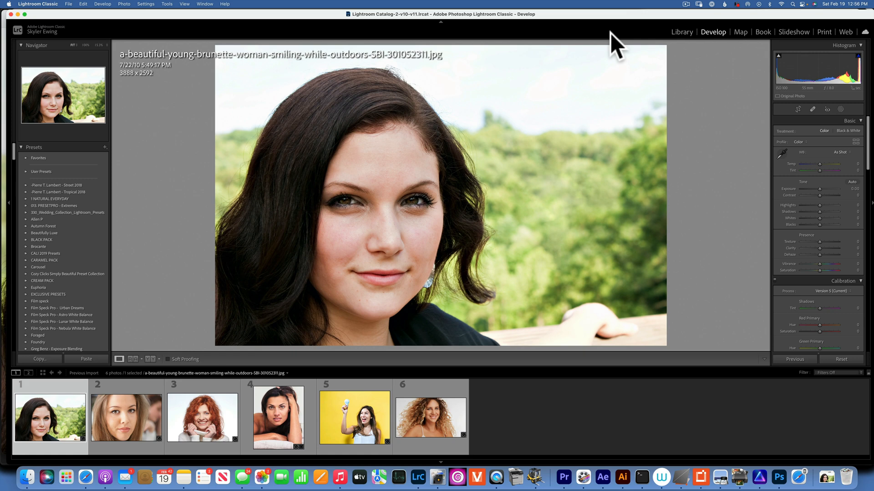
{"action": "mouse_move", "coordinate": [103, 28]}
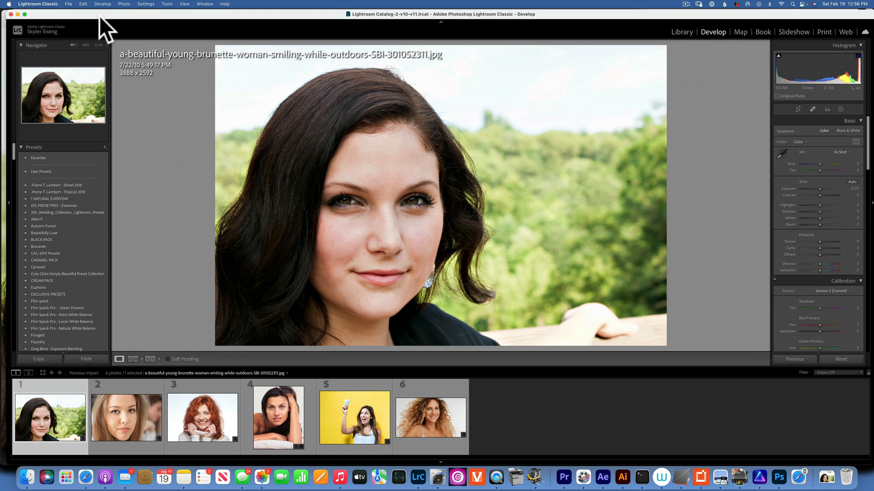
{"action": "mouse_move", "coordinate": [220, 80]}
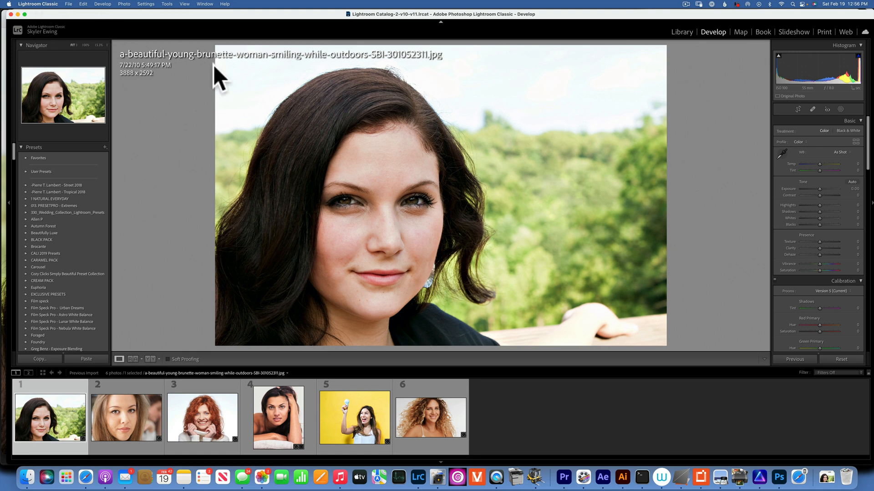
{"action": "mouse_move", "coordinate": [70, 423]}
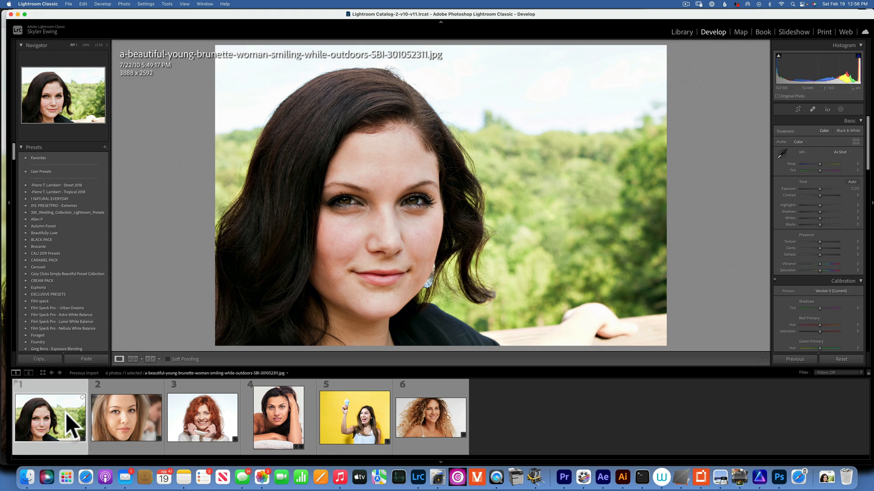
Make the lounger portrait the active photo from the filmstrip in Develop.
{"action": "left_click", "coordinate": [279, 417]}
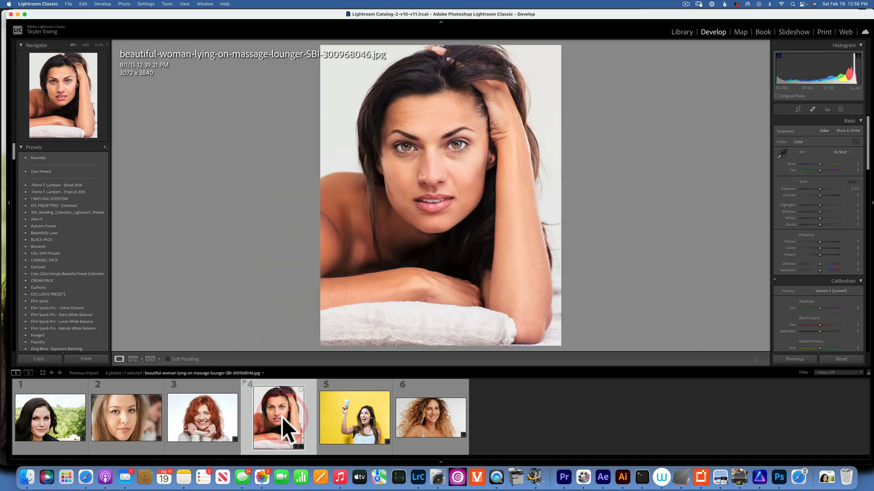
{"action": "left_click", "coordinate": [49, 418]}
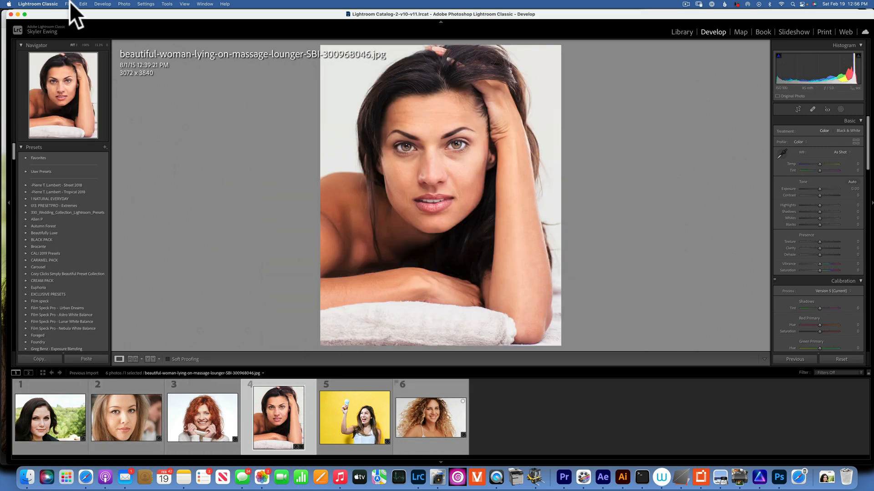
Send the photo via Photo > Edit In > PortraitPro Studio as a copy with Lightroom adjustments.
{"action": "left_click", "coordinate": [68, 3]}
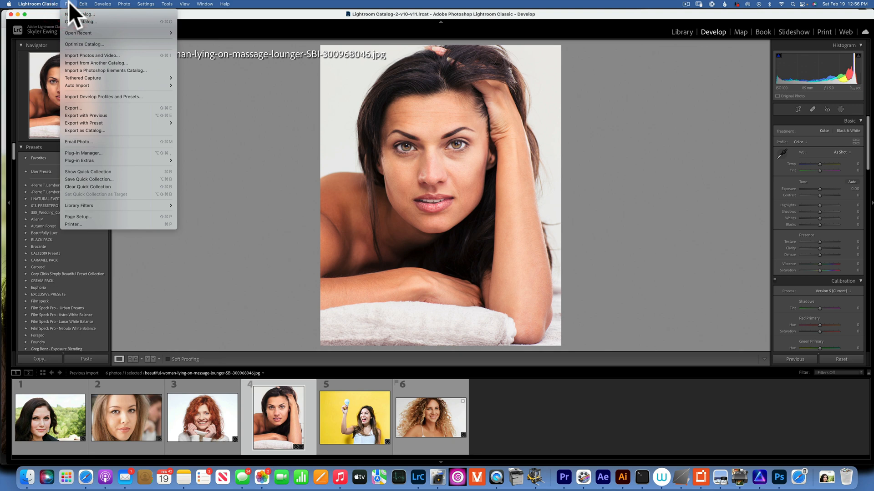
{"action": "left_click", "coordinate": [83, 4]}
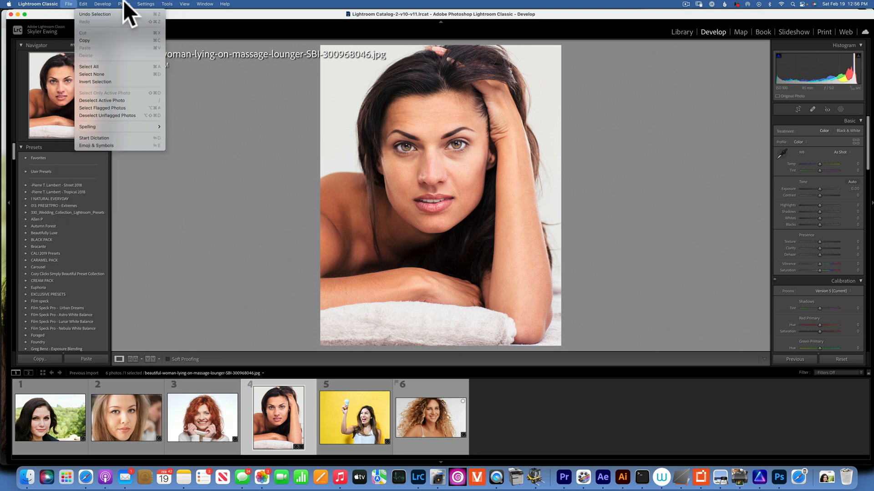
{"action": "left_click", "coordinate": [124, 4]}
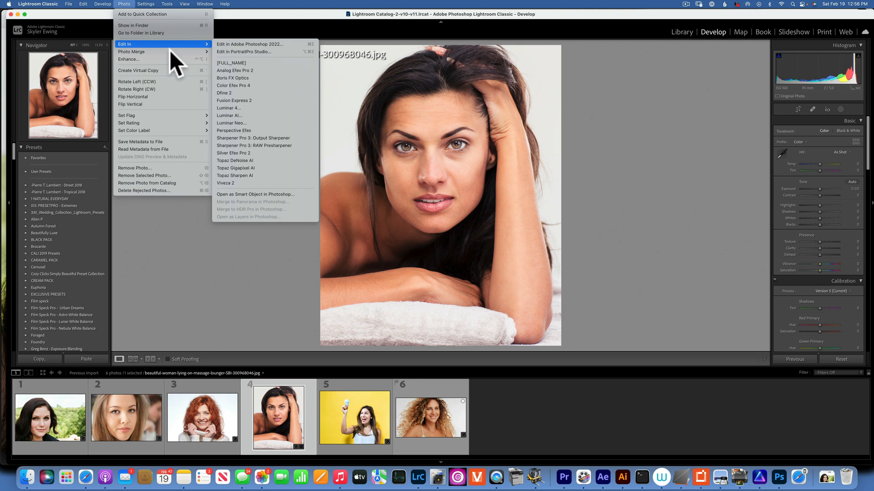
{"action": "mouse_move", "coordinate": [269, 51]}
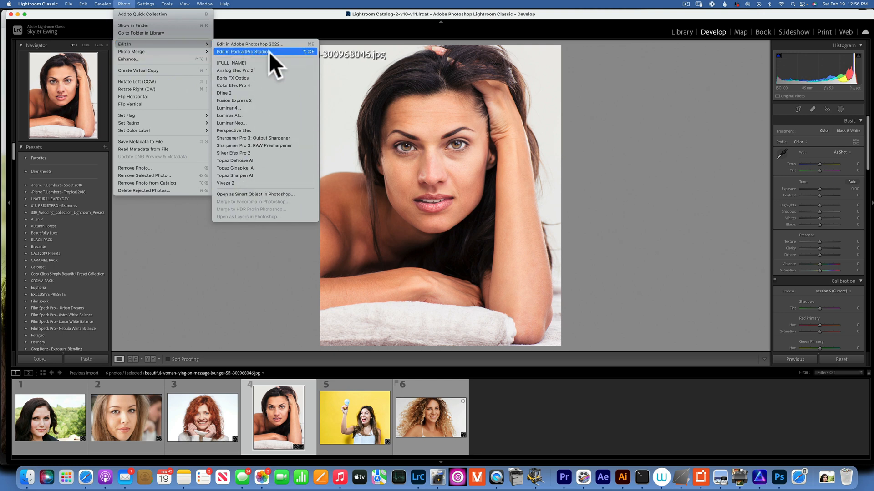
{"action": "left_click", "coordinate": [242, 51]}
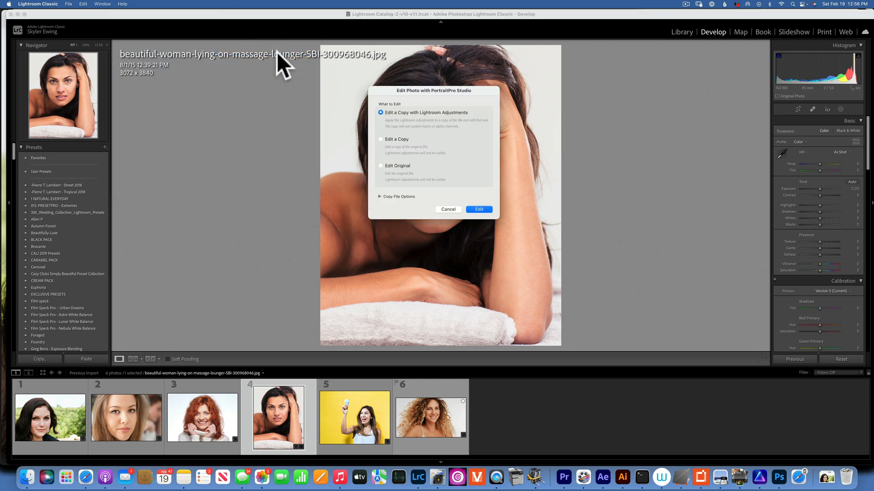
{"action": "left_click", "coordinate": [478, 209]}
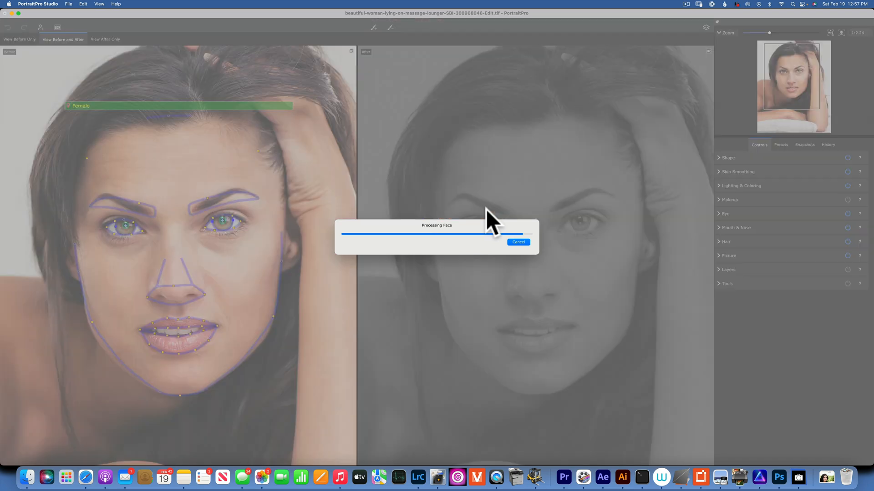
{"action": "mouse_move", "coordinate": [501, 218]}
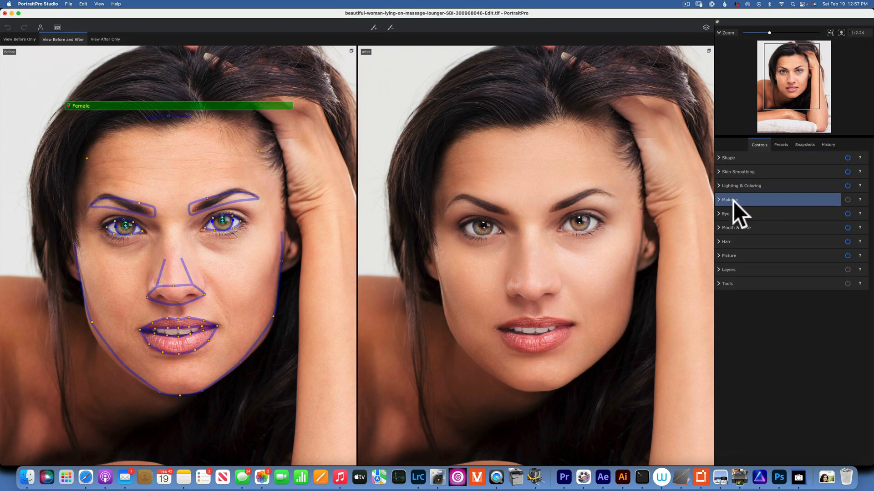
Reveal the Skin Smoothing settings in the Controls panel once face detection finishes.
{"action": "left_click", "coordinate": [728, 158]}
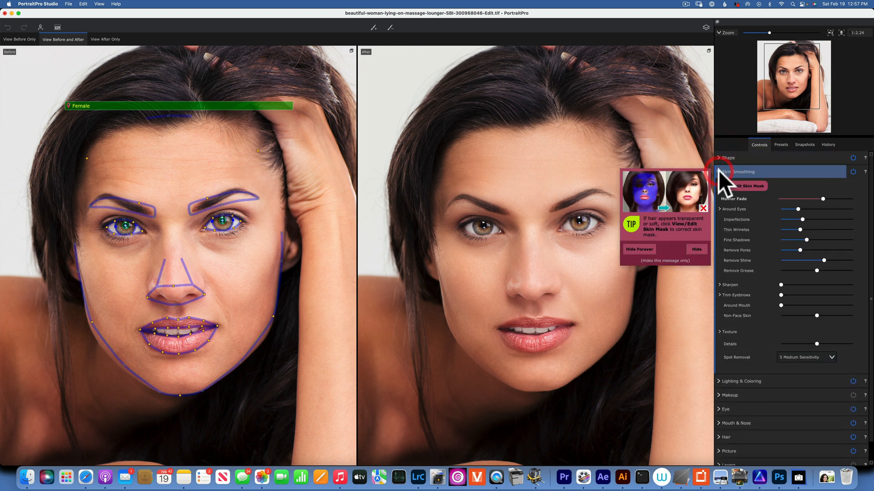
{"action": "left_click", "coordinate": [740, 172]}
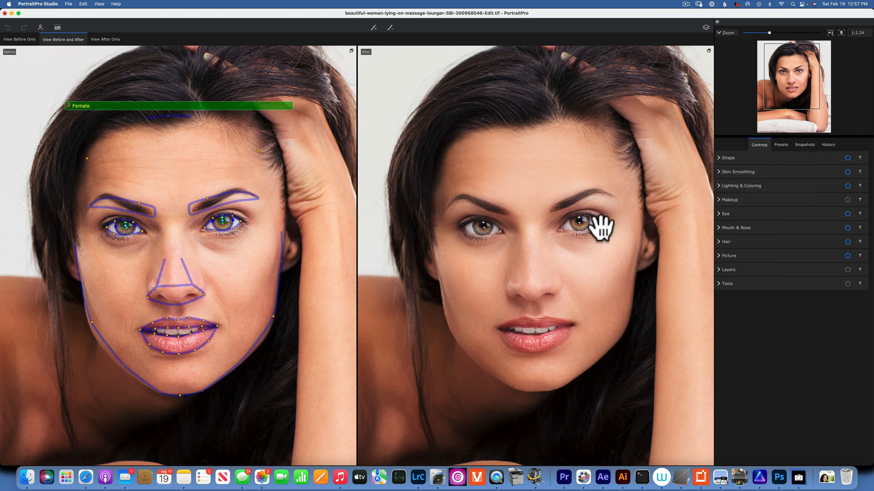
{"action": "mouse_move", "coordinate": [748, 165]}
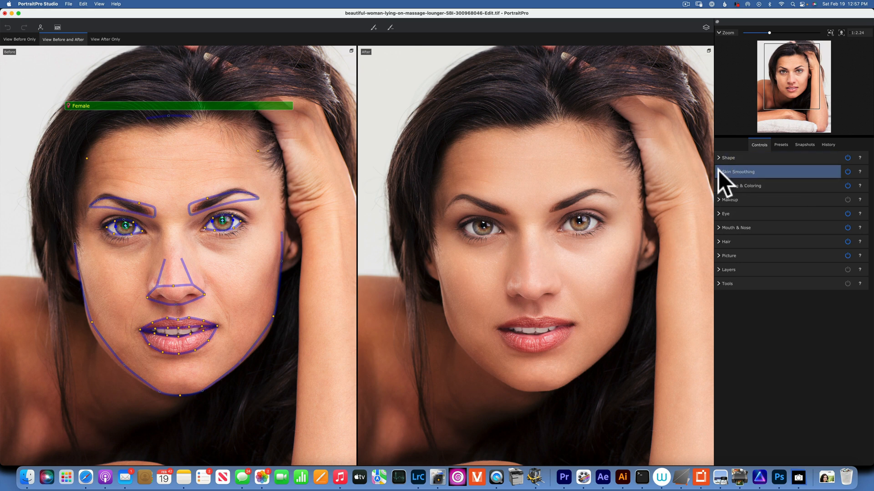
{"action": "mouse_move", "coordinate": [724, 172]}
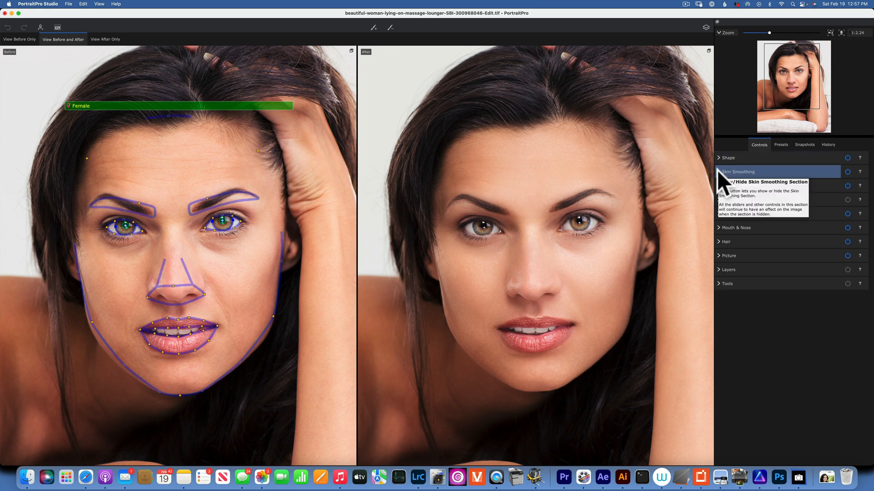
{"action": "left_click", "coordinate": [737, 172]}
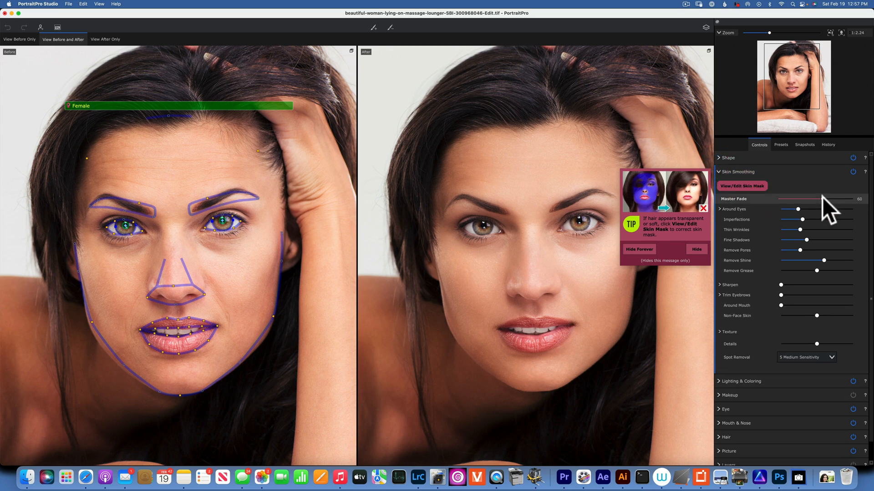
Lower the Master Fade and Around Eyes smoothing, then hide the facial feature outlines.
{"action": "left_click_drag", "start_coordinate": [824, 200], "coordinate": [794, 199]}
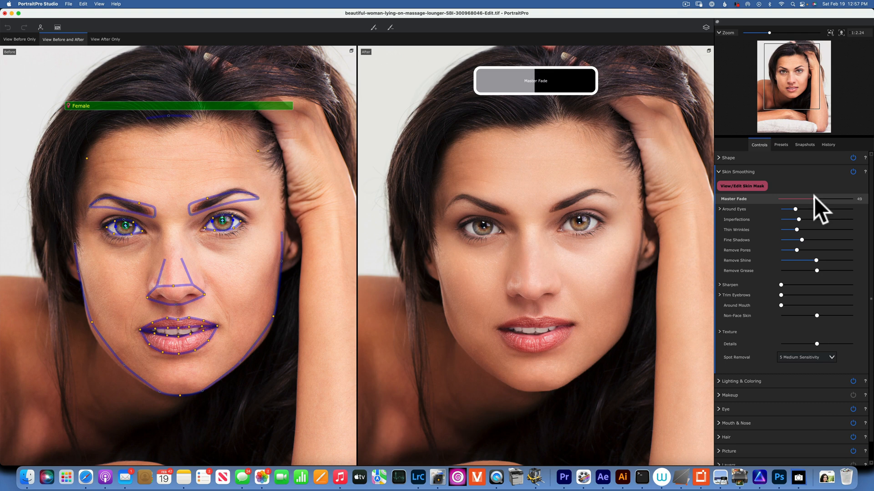
{"action": "left_click_drag", "start_coordinate": [812, 199], "coordinate": [808, 199]}
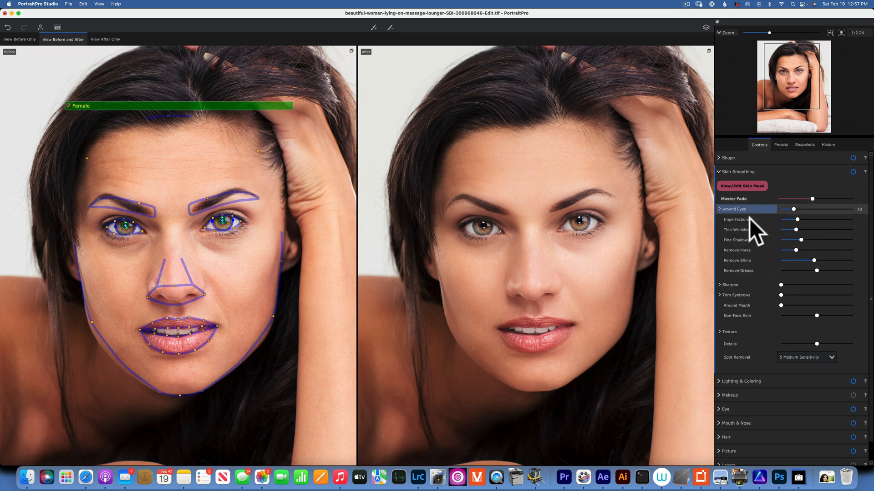
{"action": "left_click_drag", "start_coordinate": [797, 199], "coordinate": [811, 199]}
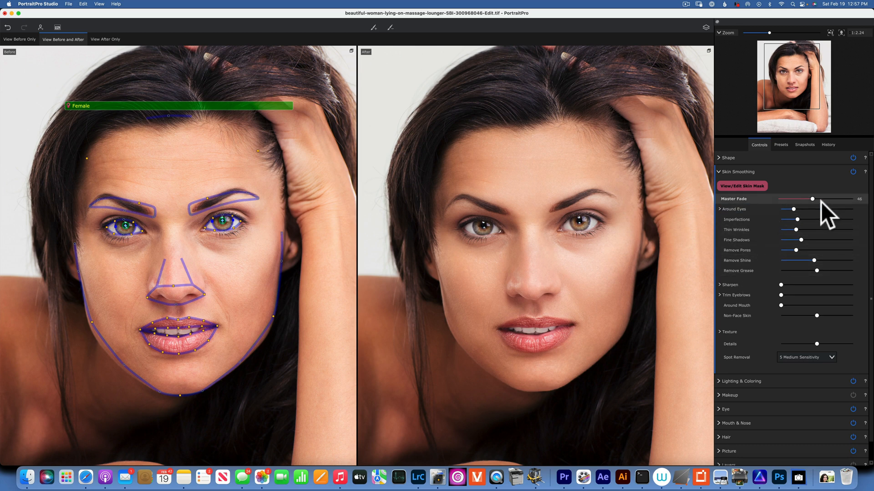
{"action": "left_click_drag", "start_coordinate": [811, 200], "coordinate": [809, 199]}
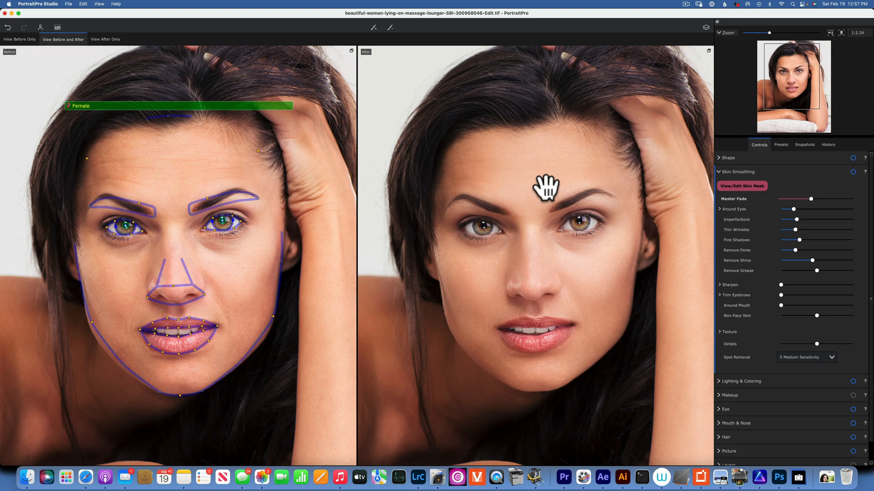
{"action": "left_click", "coordinate": [56, 27]}
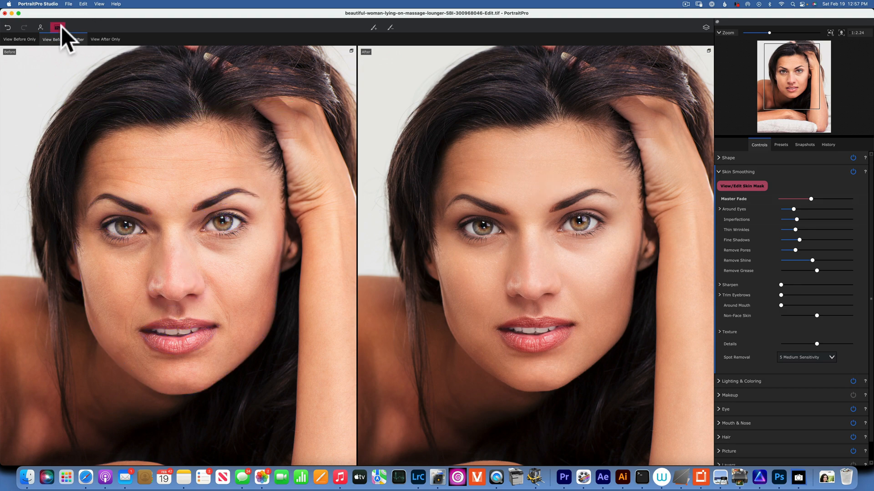
{"action": "left_click", "coordinate": [59, 28]}
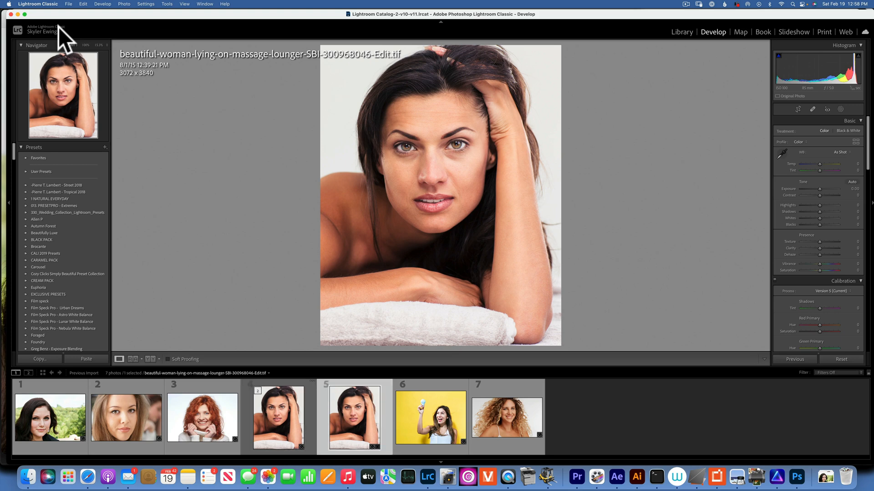
Compare the lounging woman's Edit.tif copy with her original jpg in the filmstrip.
{"action": "left_click", "coordinate": [354, 418]}
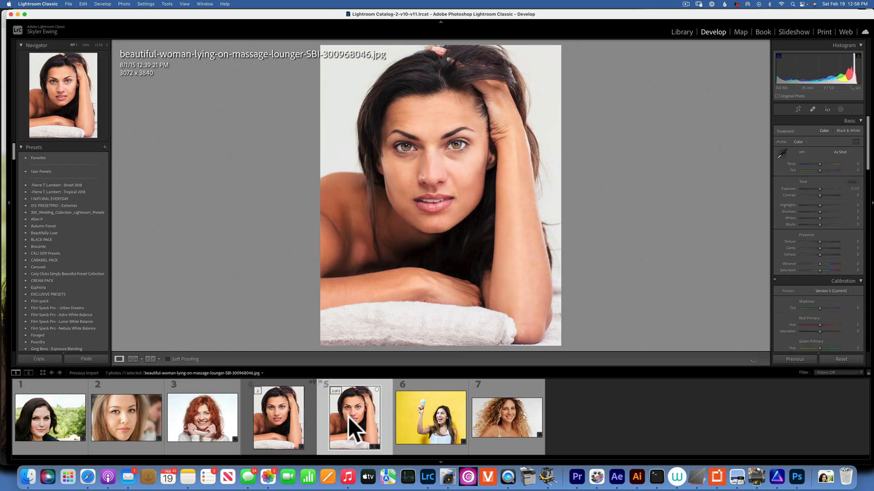
{"action": "left_click", "coordinate": [278, 418]}
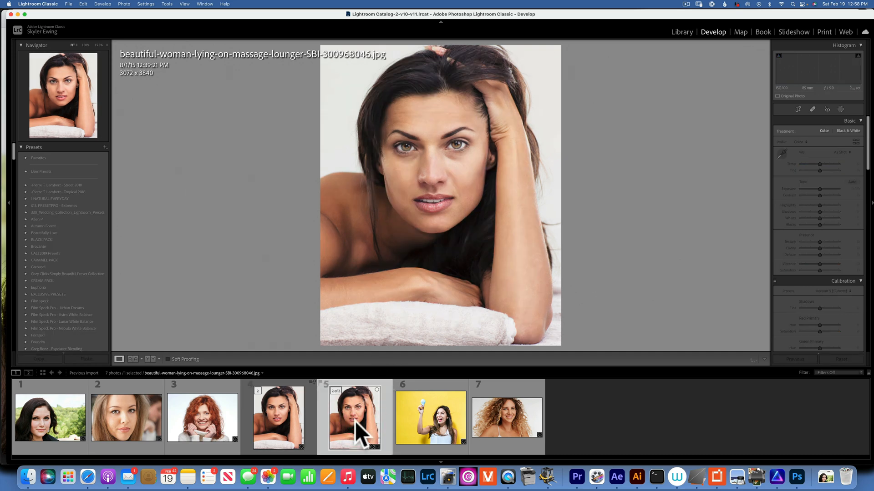
{"action": "left_click", "coordinate": [279, 418]}
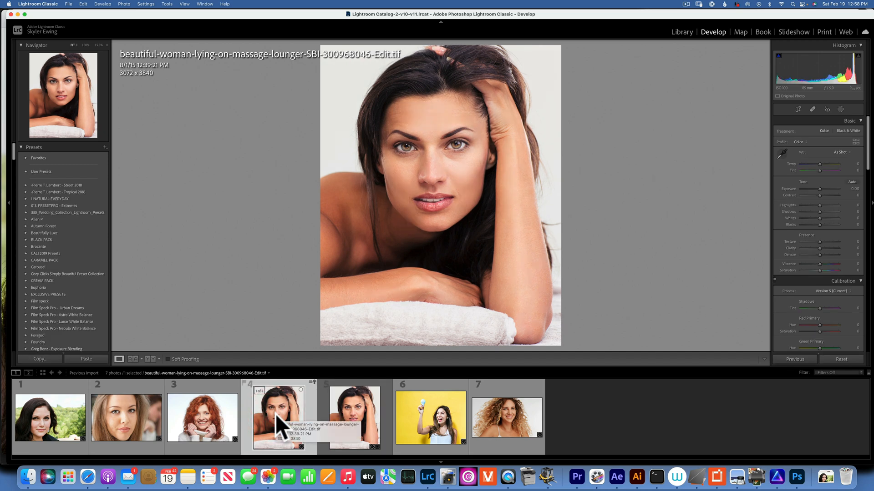
Make the red-haired girl portrait (photo 3) the active photo in Develop.
{"action": "left_click", "coordinate": [125, 418]}
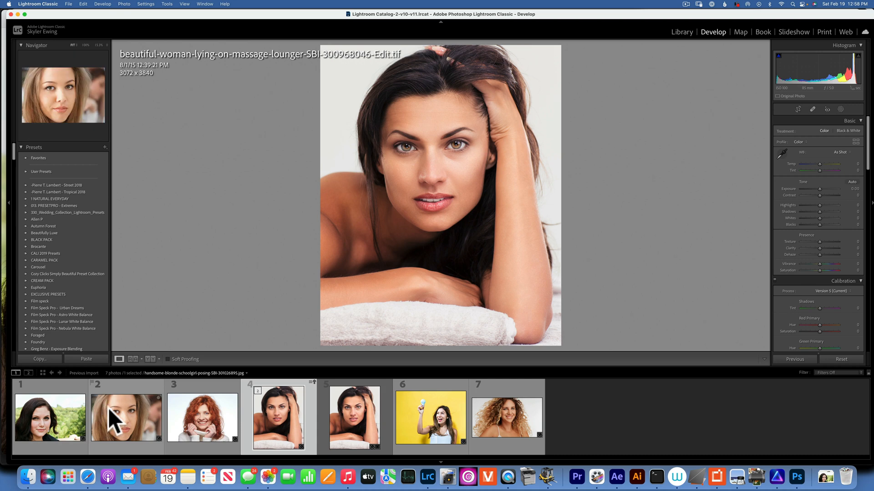
{"action": "left_click", "coordinate": [202, 418]}
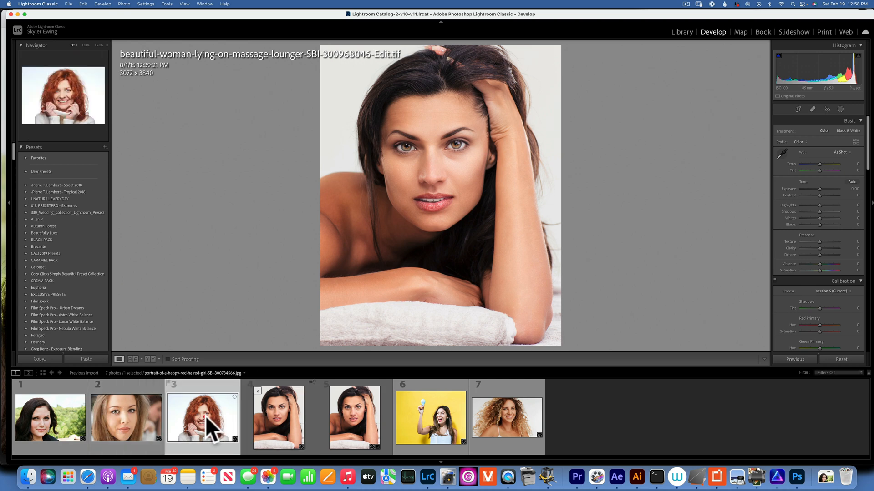
{"action": "left_click", "coordinate": [202, 418]}
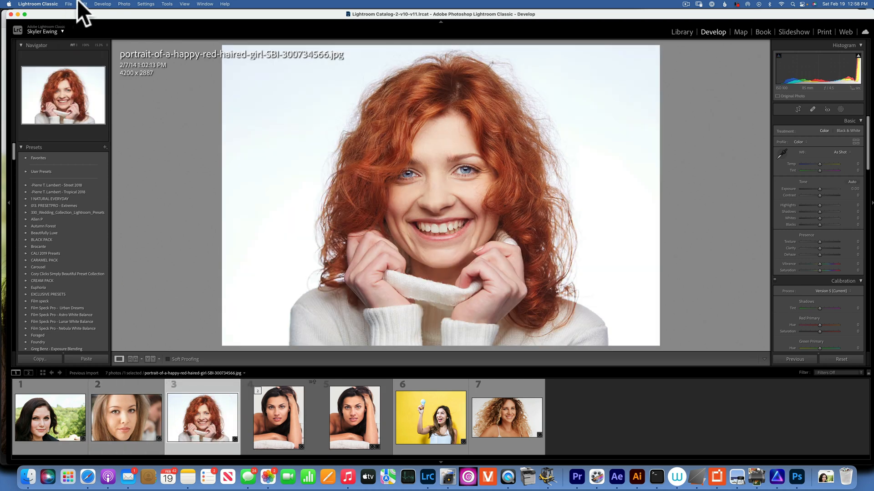
Send the red-haired girl portrait to PortraitPro Studio via Photo > Edit In.
{"action": "left_click", "coordinate": [124, 4]}
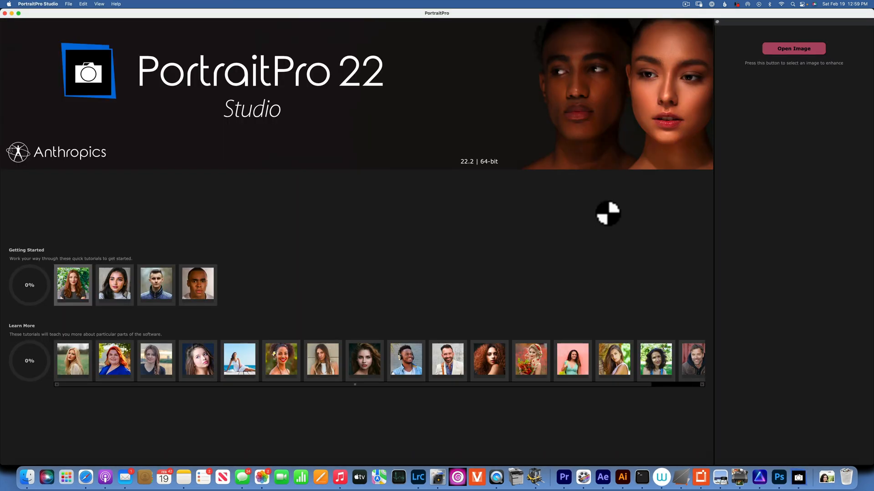
{"action": "left_click", "coordinate": [792, 48]}
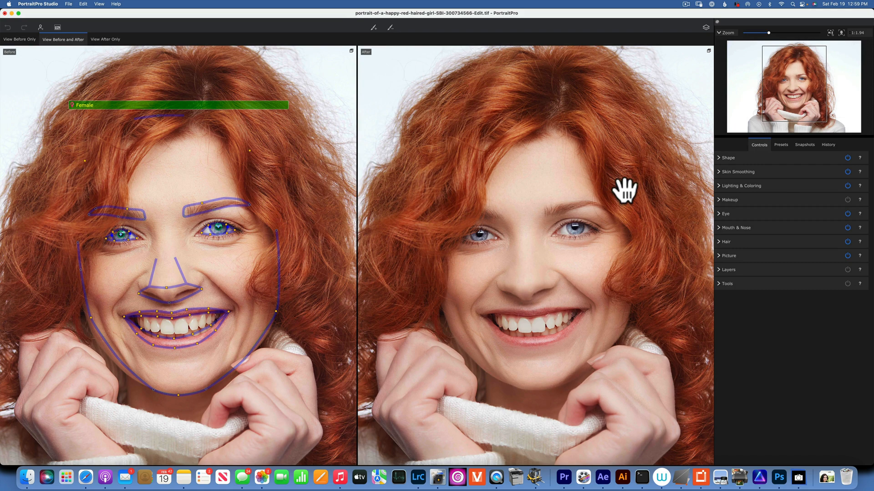
Lower the Master Fade skin smoothing and hide the feature outline overlay.
{"action": "left_click", "coordinate": [738, 172]}
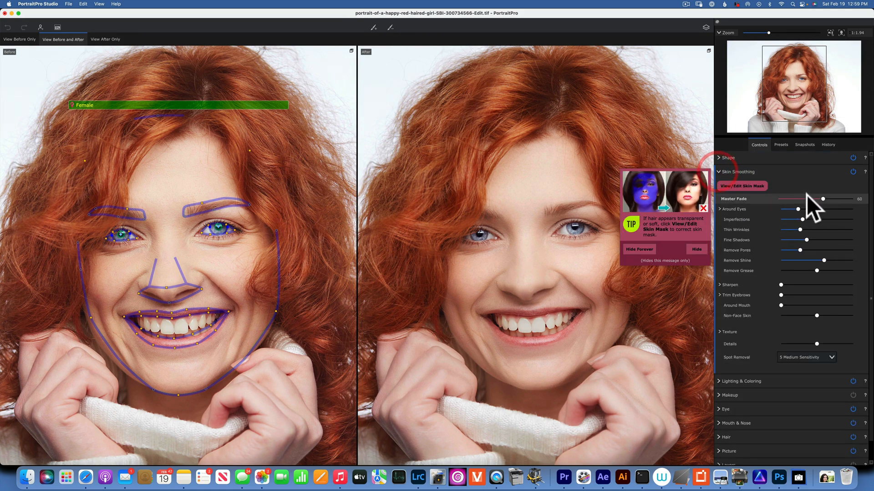
{"action": "left_click_drag", "start_coordinate": [823, 199], "coordinate": [809, 199]}
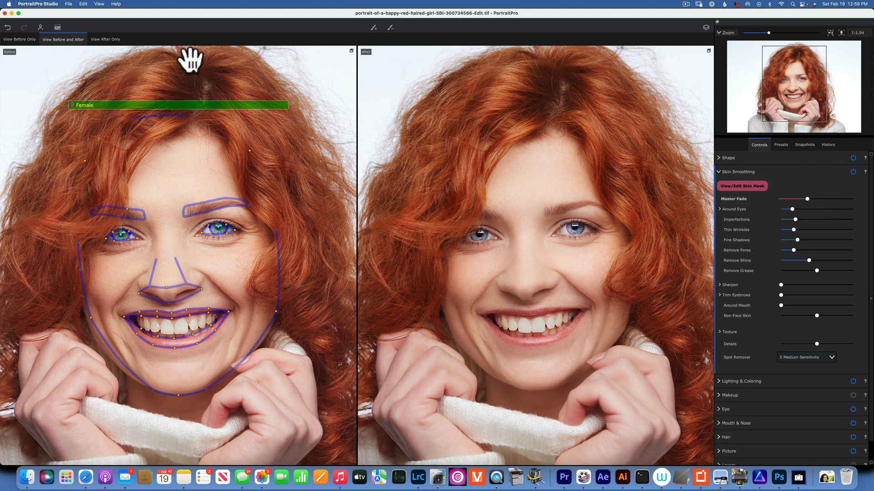
{"action": "left_click", "coordinate": [56, 27]}
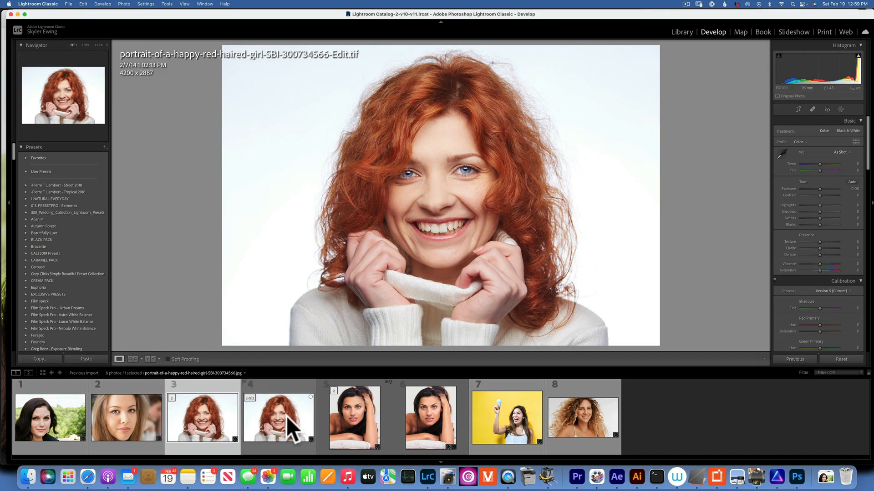
Compare the red-haired girl's Edit.tif copy with her original, switching to the Library module.
{"action": "left_click", "coordinate": [288, 422]}
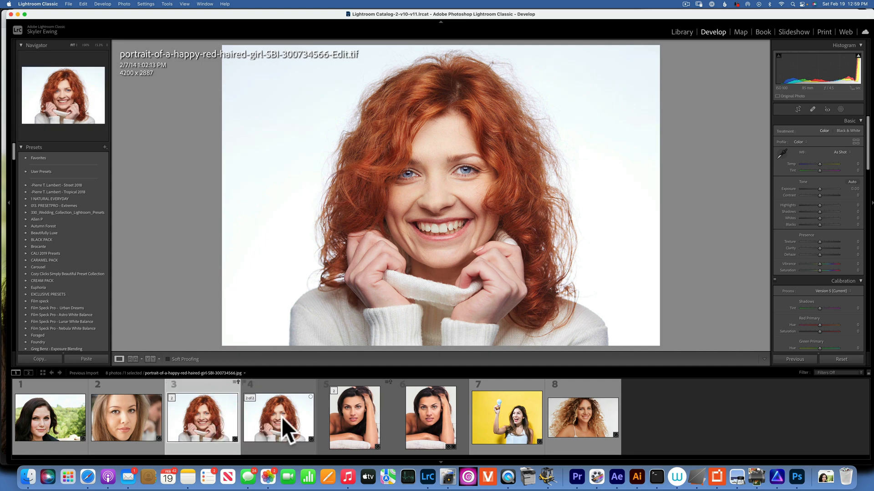
{"action": "left_click", "coordinate": [278, 419]}
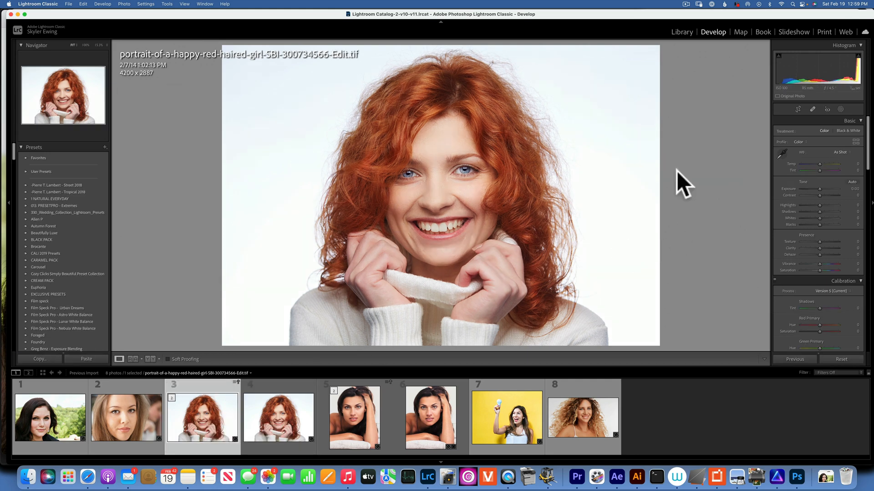
{"action": "left_click", "coordinate": [681, 31]}
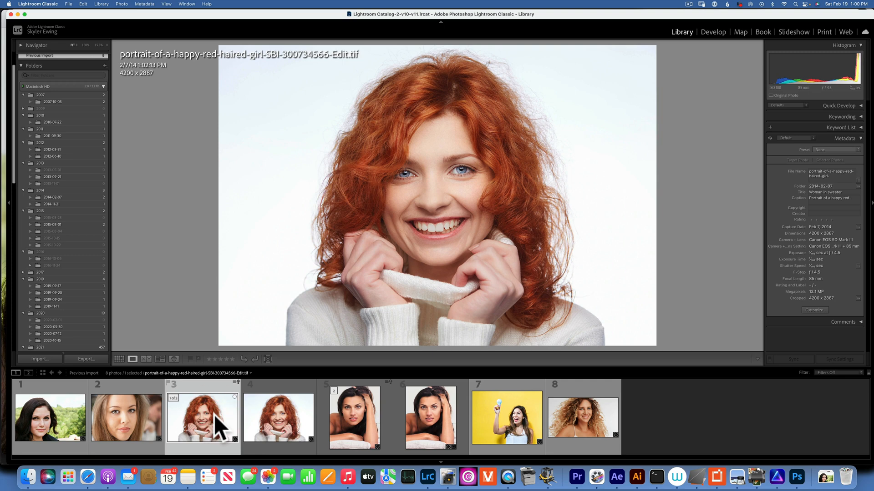
{"action": "left_click", "coordinate": [278, 417]}
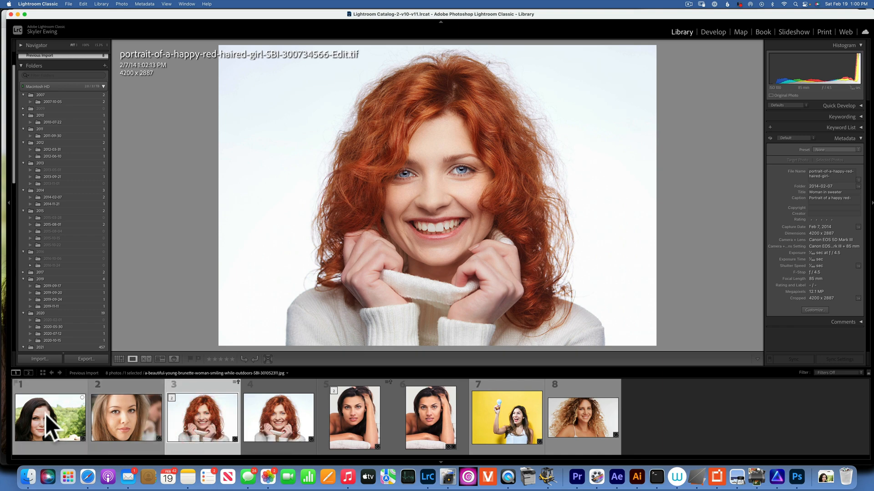
Select the outdoor brunette portrait (photo 1) in the filmstrip.
{"action": "left_click", "coordinate": [49, 418]}
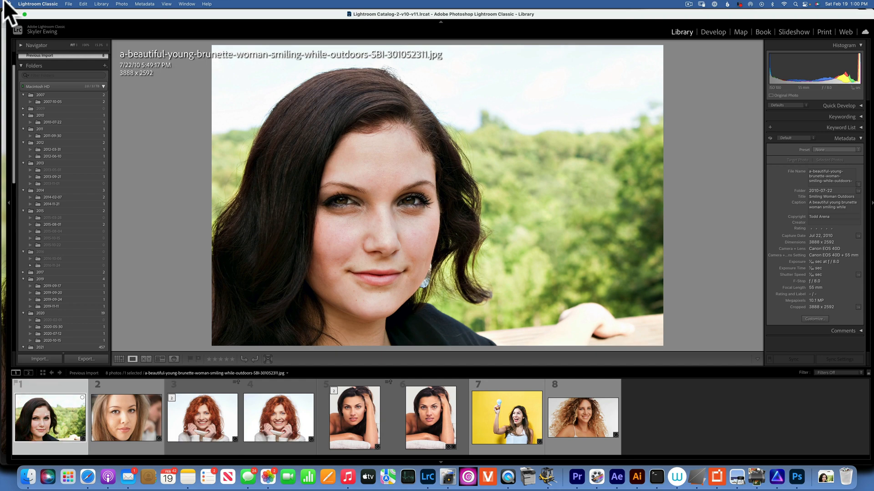
Send the outdoor brunette portrait to PortraitPro Studio via Photo > Edit In.
{"action": "left_click", "coordinate": [121, 4]}
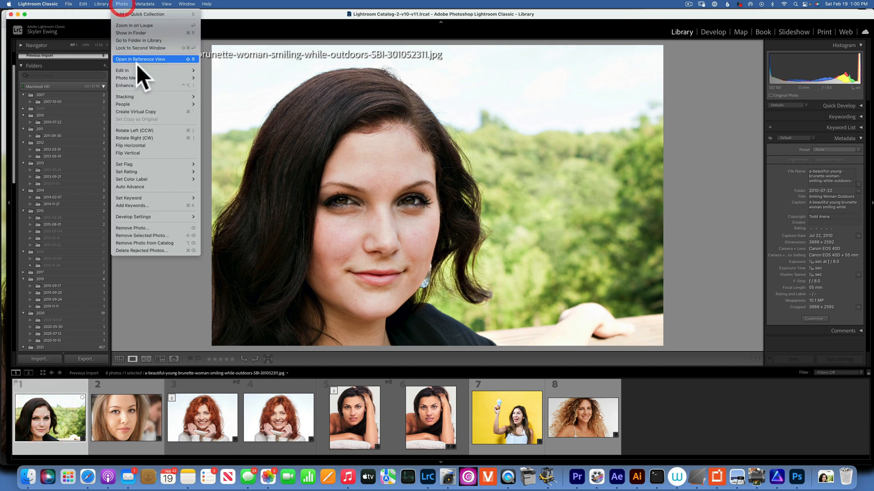
{"action": "mouse_move", "coordinate": [124, 71]}
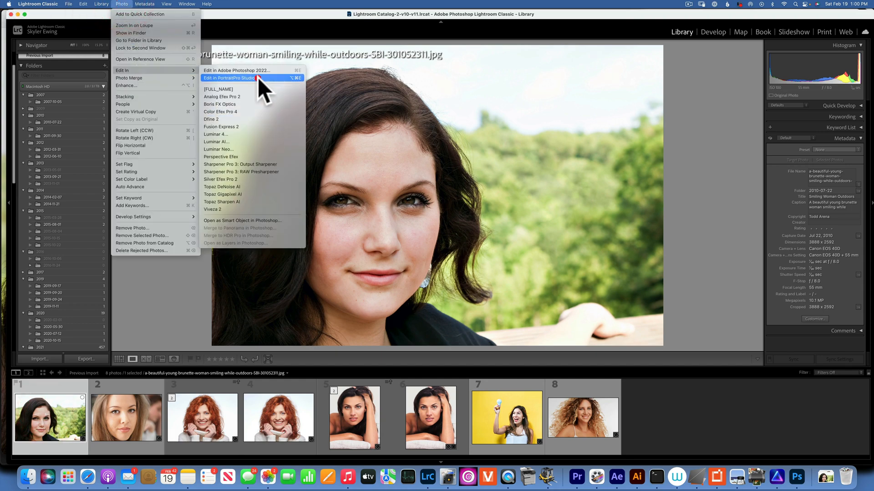
{"action": "left_click", "coordinate": [228, 77]}
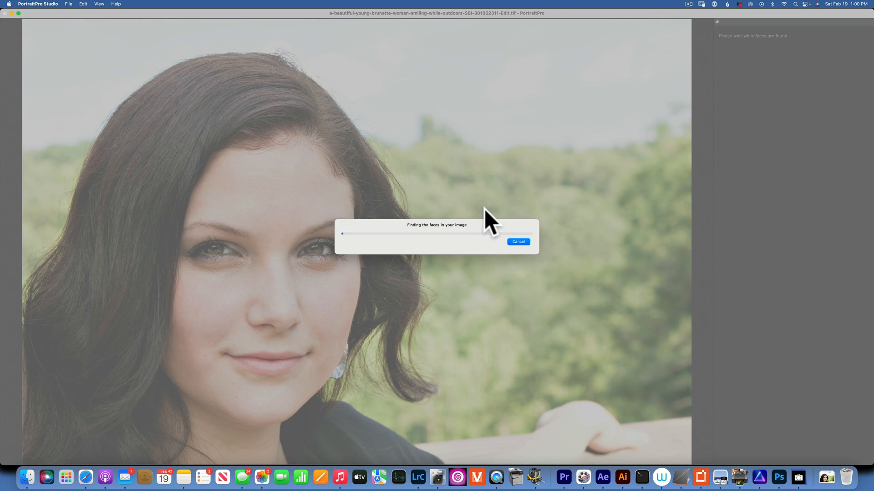
{"action": "mouse_move", "coordinate": [549, 216]}
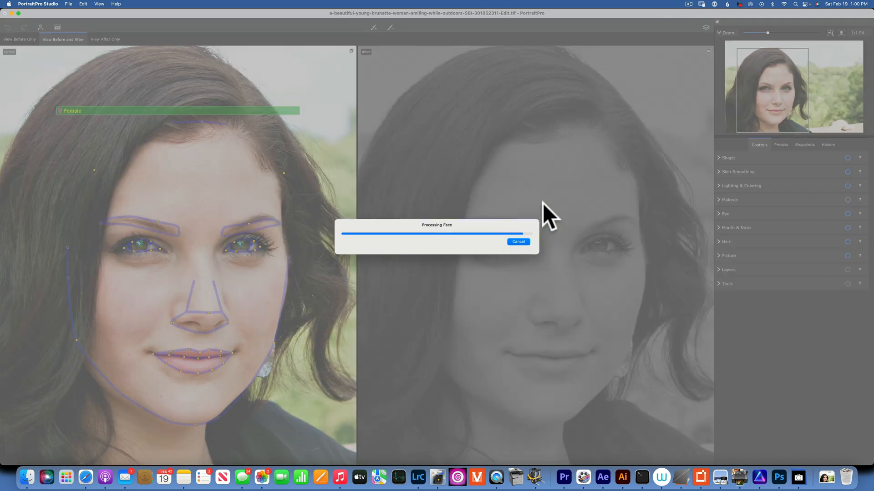
{"action": "mouse_move", "coordinate": [732, 231]}
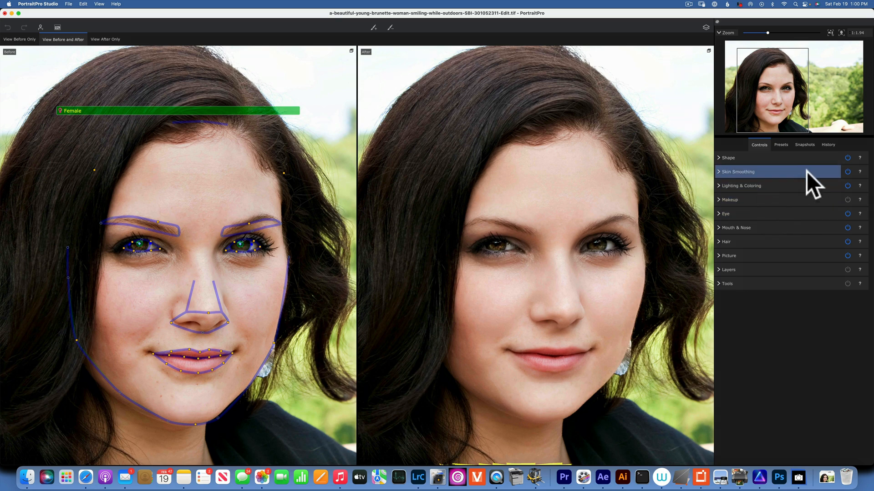
Reveal Skin Smoothing after face detection and adjust the overall smoothing strength.
{"action": "left_click", "coordinate": [738, 172]}
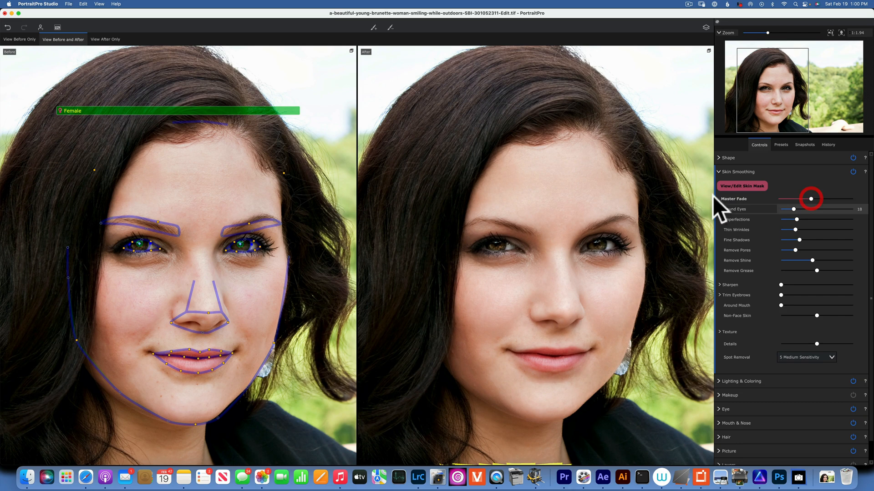
{"action": "left_click", "coordinate": [57, 27]}
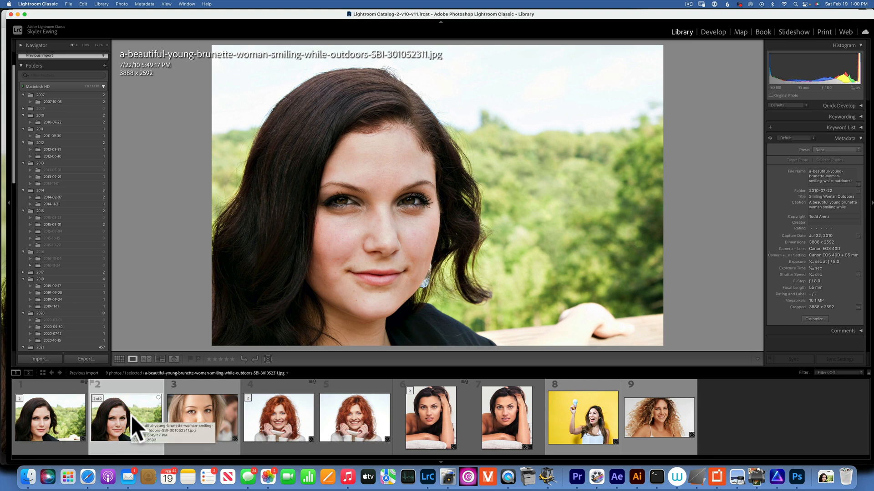
Alternate between the brunette's original jpg and her retouched Edit.tif copy in the filmstrip to compare them.
{"action": "left_click", "coordinate": [49, 418]}
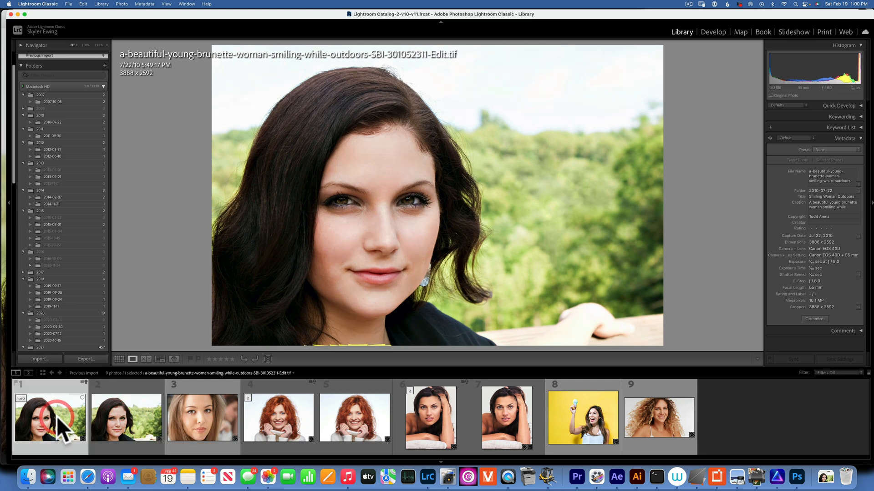
{"action": "left_click", "coordinate": [125, 418]}
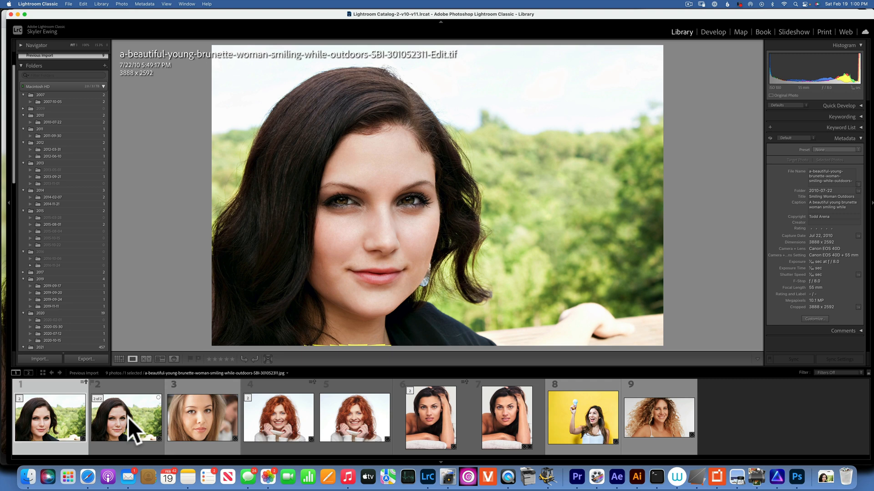
{"action": "left_click", "coordinate": [49, 417]}
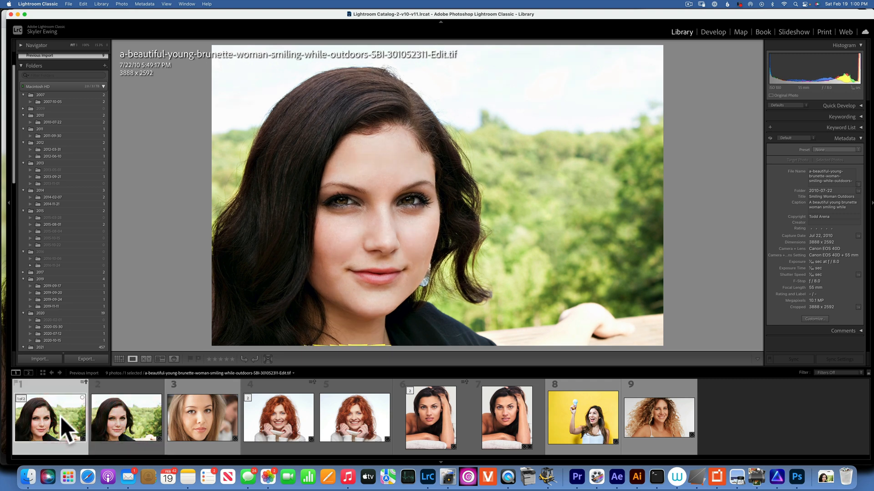
{"action": "left_click", "coordinate": [125, 417]}
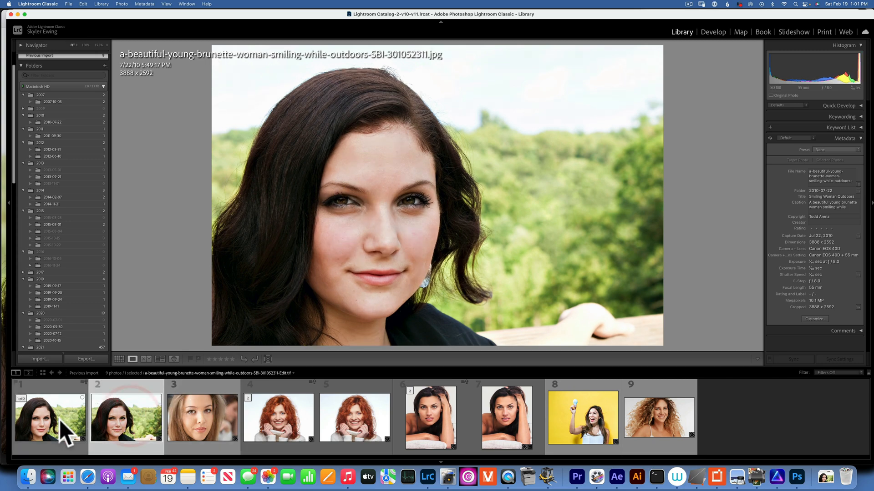
Select photo 10, the curly-haired blonde, and edit it in PortraitPro Studio as a copy with Lightroom adjustments.
{"action": "left_click", "coordinate": [736, 418]}
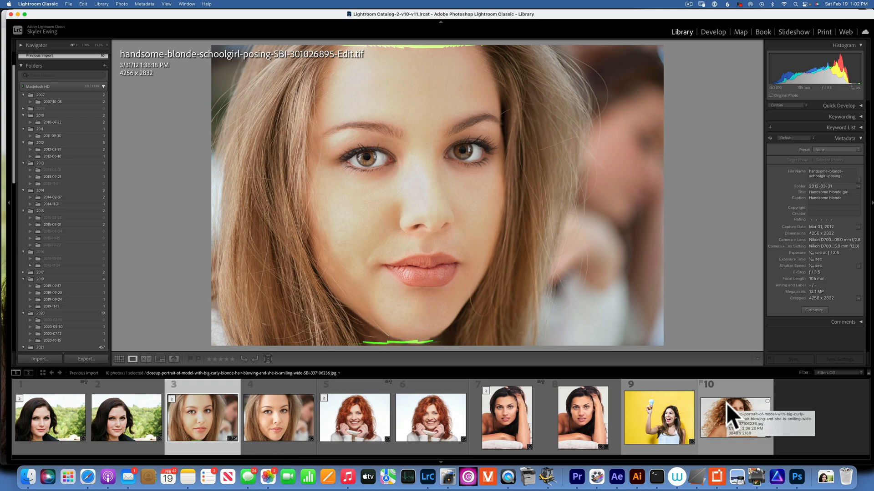
{"action": "left_click", "coordinate": [733, 418]}
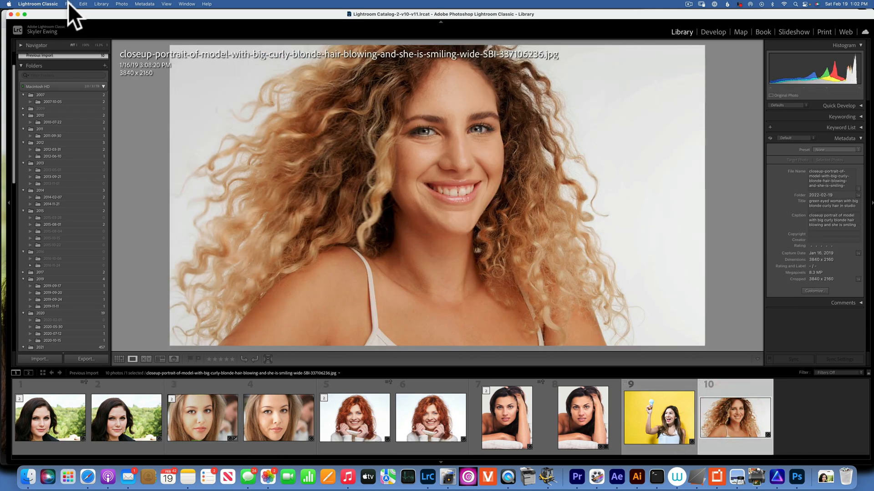
{"action": "left_click", "coordinate": [121, 4]}
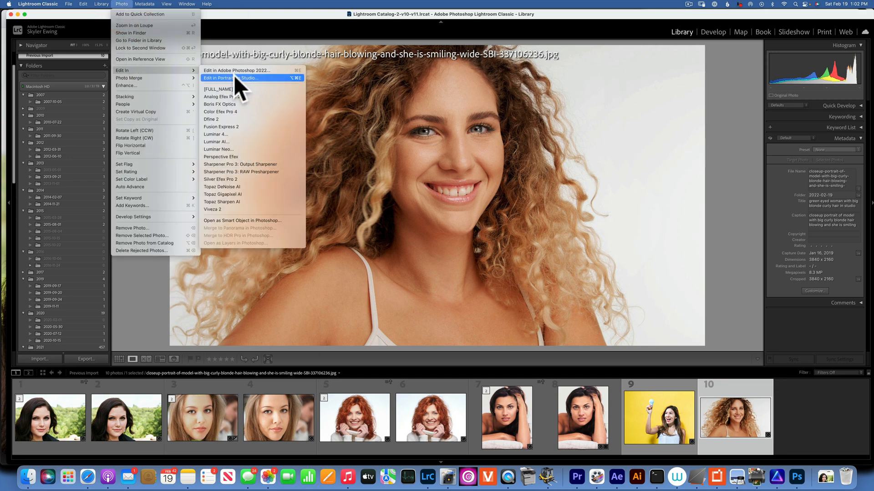
{"action": "left_click", "coordinate": [238, 78]}
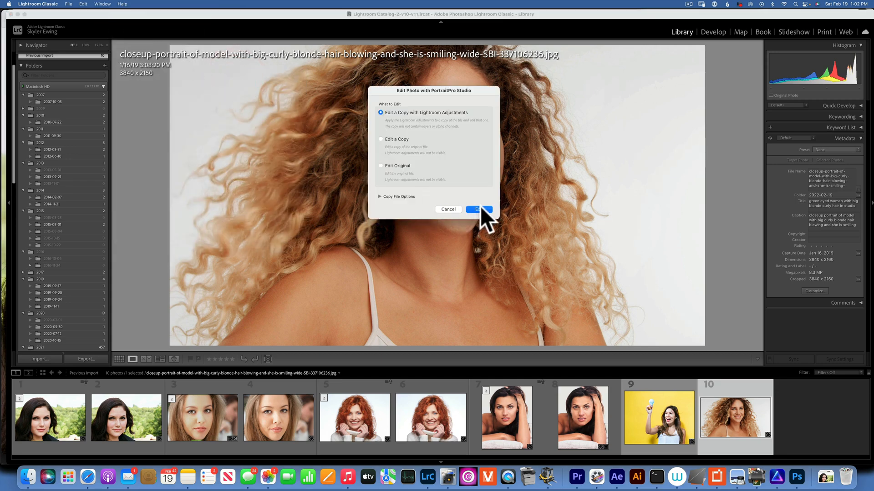
{"action": "left_click", "coordinate": [478, 209]}
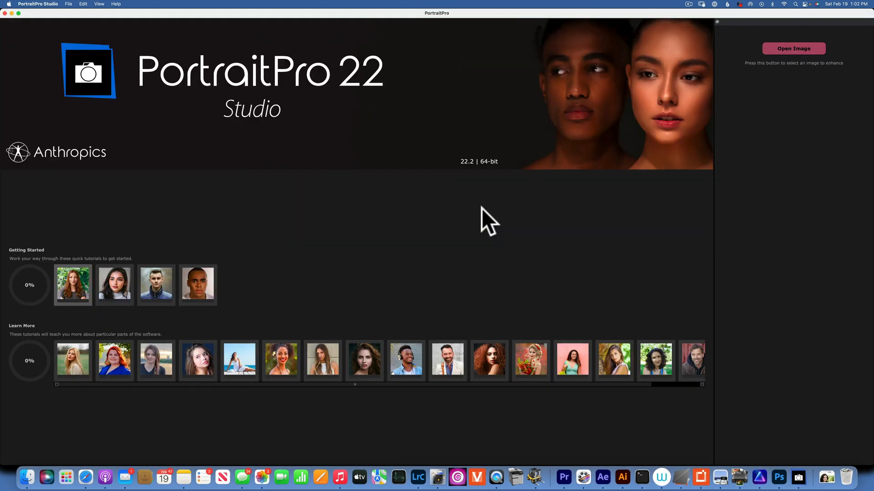
After face detection, expand Skin Smoothing and adjust the Master Fade strength on the curly-haired blonde.
{"action": "left_click", "coordinate": [793, 49]}
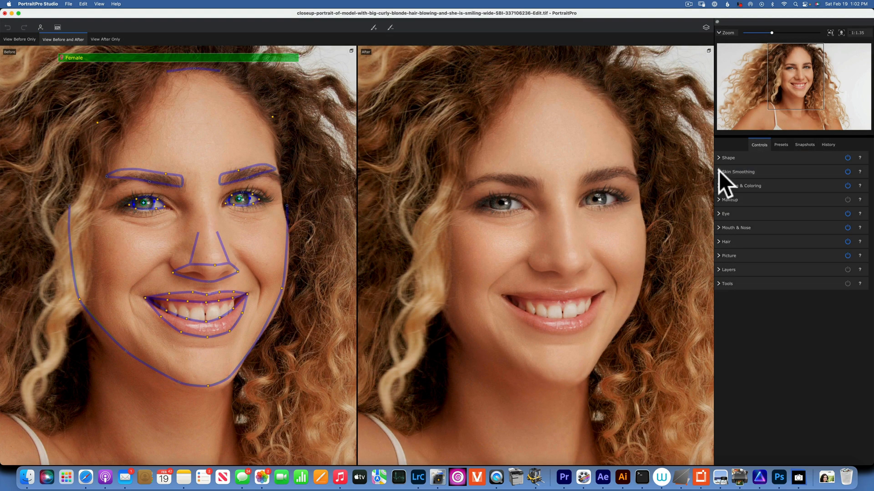
{"action": "left_click", "coordinate": [738, 172]}
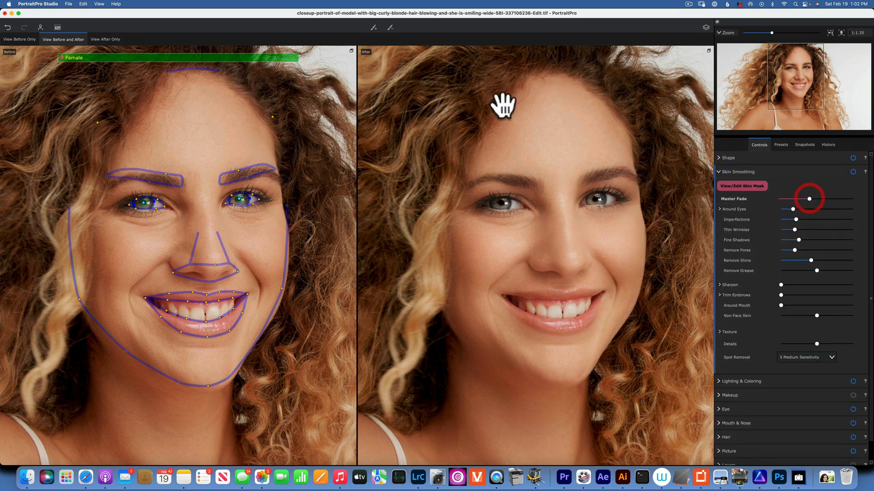
{"action": "left_click", "coordinate": [57, 28]}
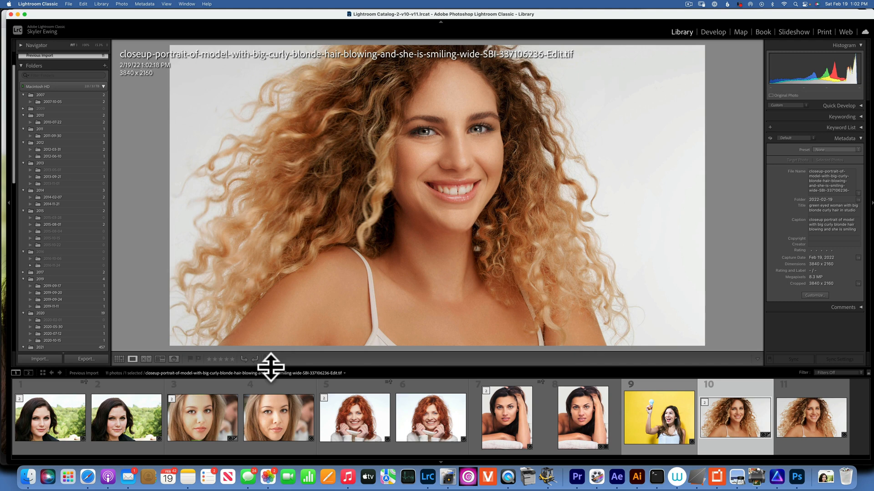
Alternate thumbnails 10 and 11 to compare the blonde's Edit.tif with her original, then select thumbnail 9, the light-bulb portrait.
{"action": "left_click", "coordinate": [810, 418]}
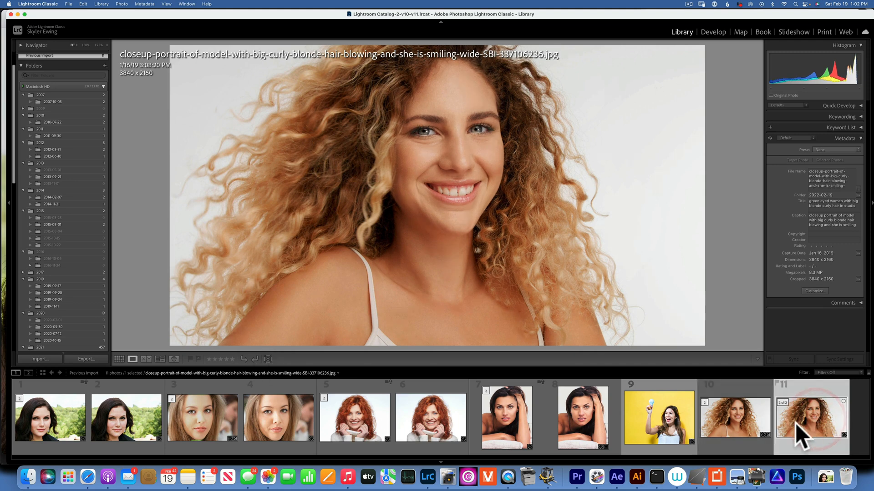
{"action": "left_click", "coordinate": [734, 417]}
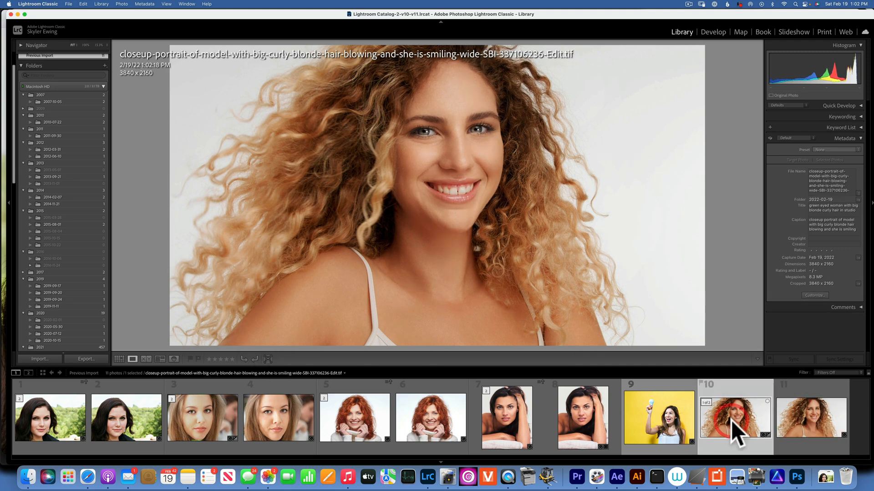
{"action": "left_click", "coordinate": [811, 417]}
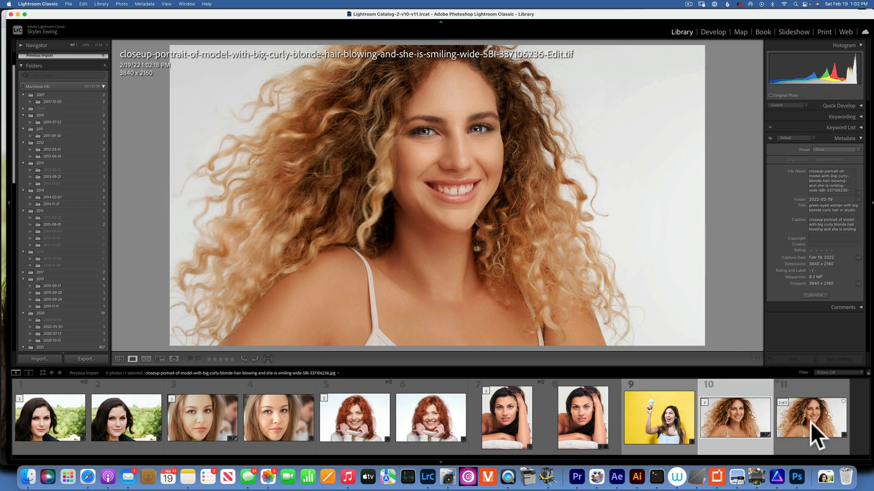
{"action": "left_click", "coordinate": [734, 418]}
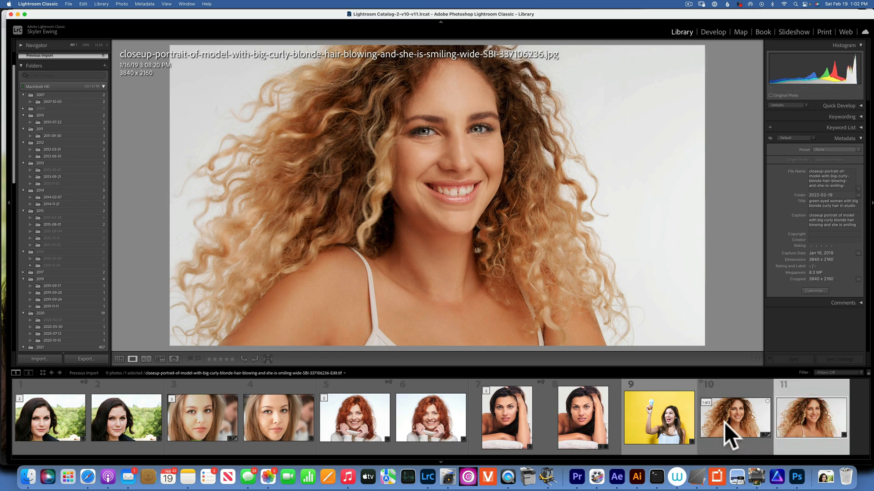
{"action": "left_click", "coordinate": [659, 418]}
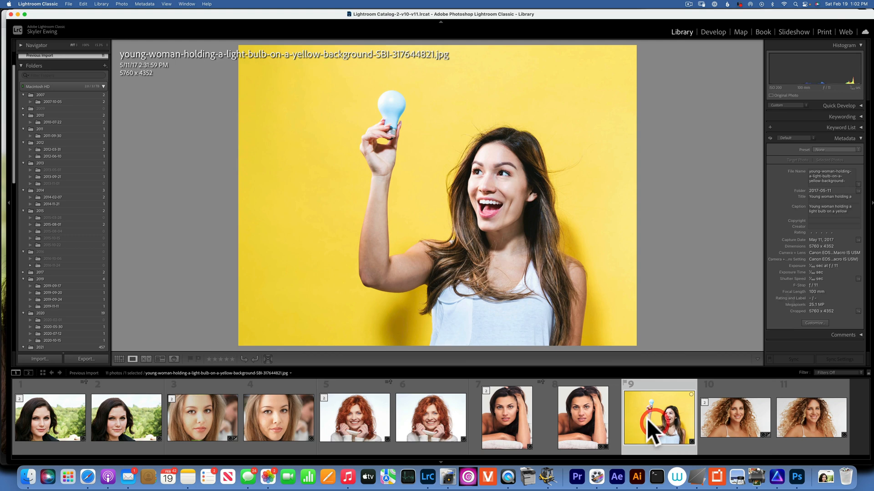
Edit the light-bulb portrait in PortraitPro Studio as a copy with Lightroom adjustments.
{"action": "left_click", "coordinate": [68, 4]}
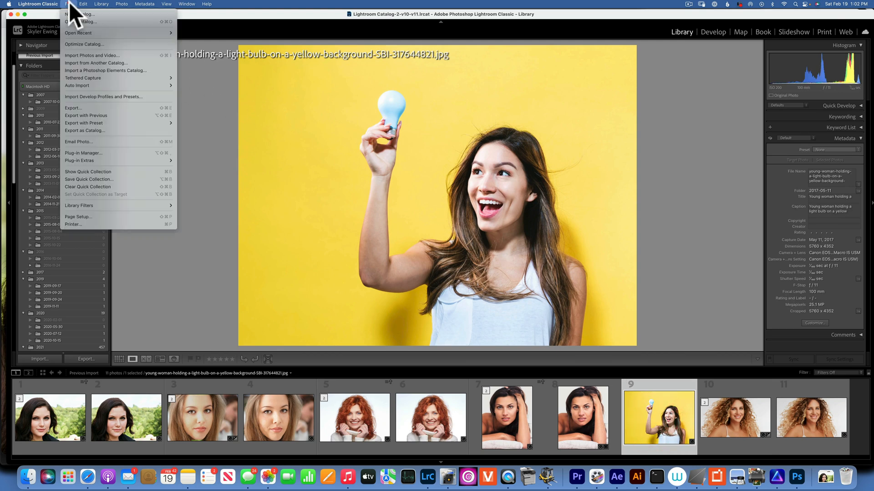
{"action": "left_click", "coordinate": [121, 4]}
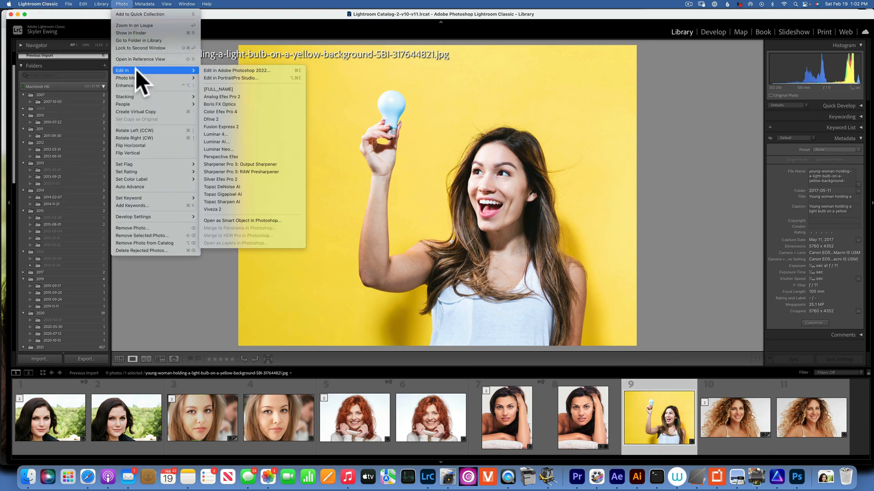
{"action": "left_click", "coordinate": [231, 78]}
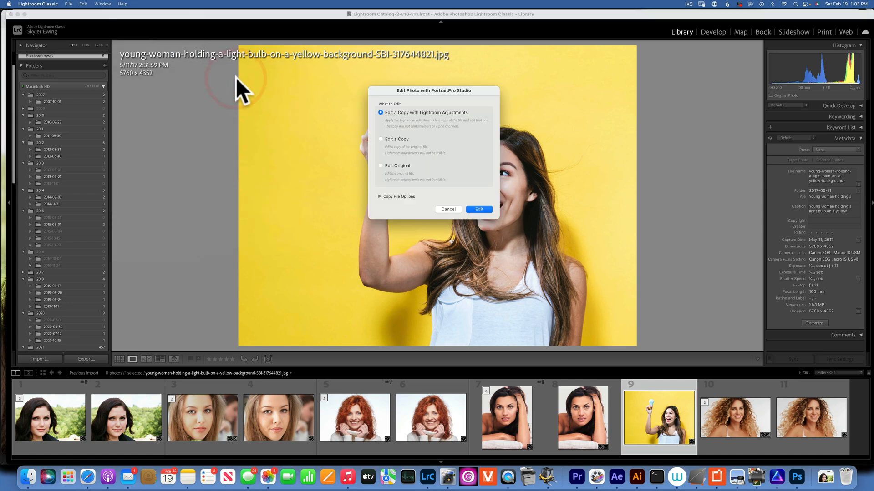
{"action": "left_click", "coordinate": [478, 209]}
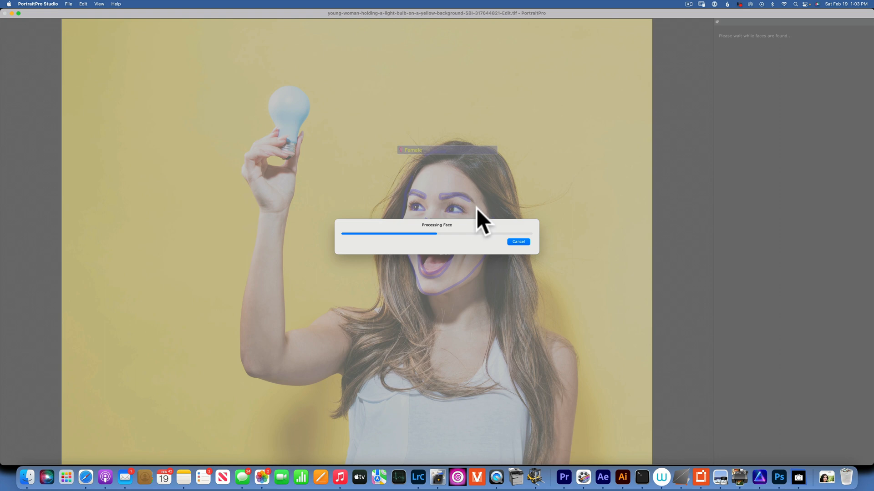
{"action": "mouse_move", "coordinate": [478, 187]}
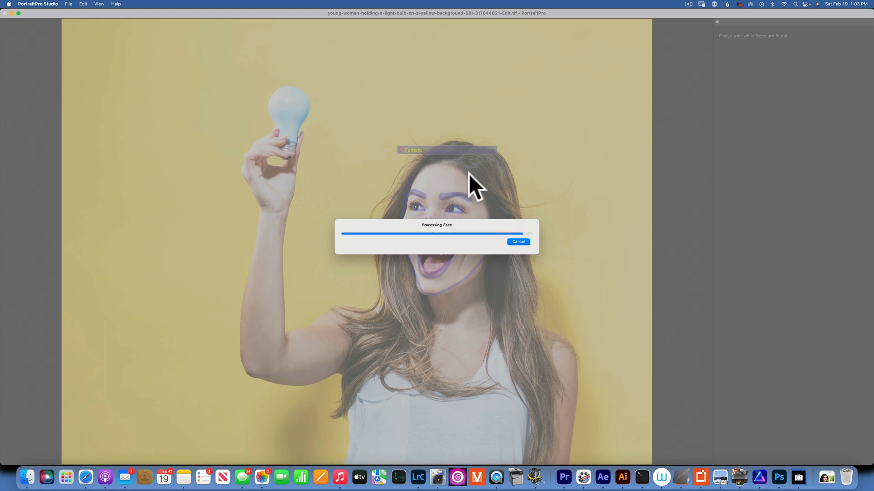
{"action": "mouse_move", "coordinate": [493, 201]}
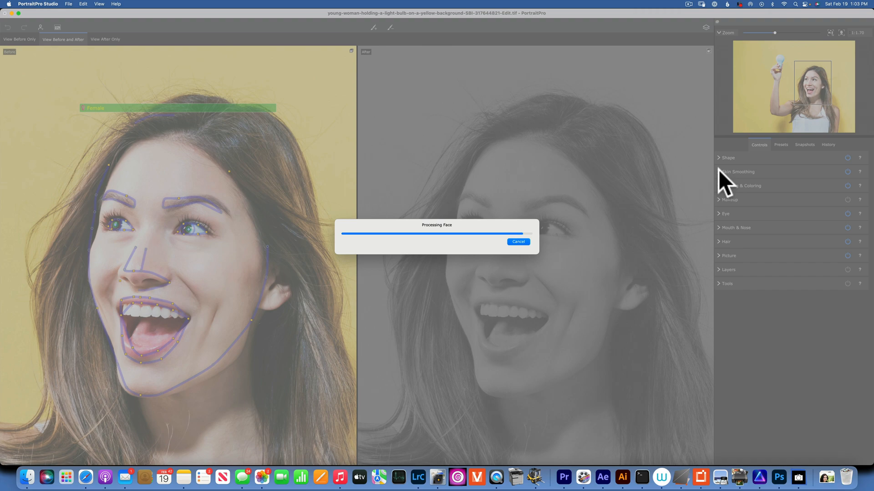
Expand Skin Smoothing on the light-bulb portrait once face processing finishes.
{"action": "left_click", "coordinate": [738, 172]}
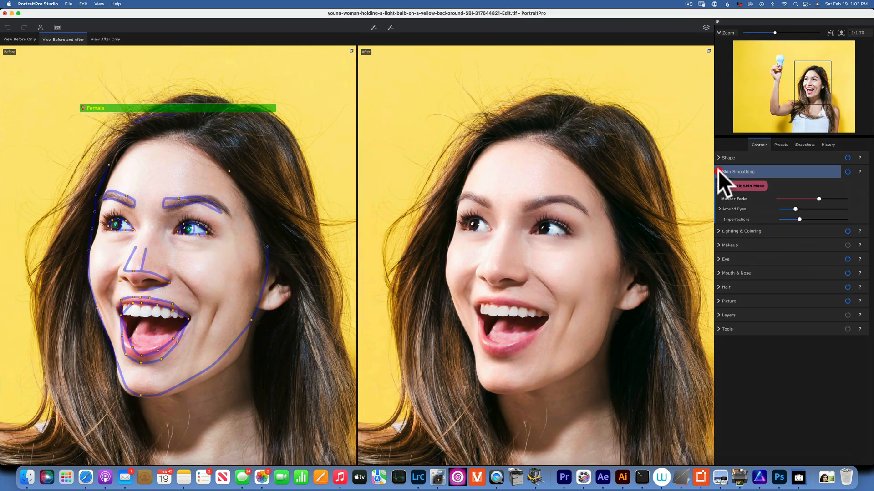
{"action": "left_click", "coordinate": [719, 172]}
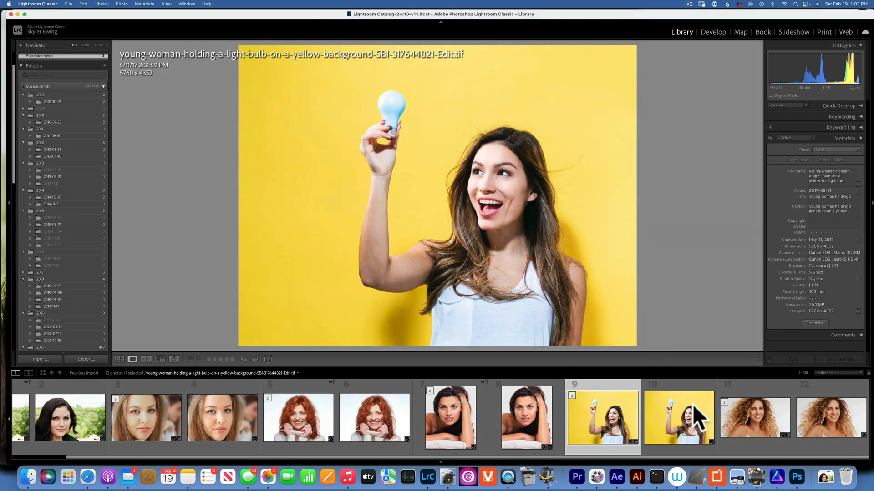
Switch between the light-bulb portrait's retouched Edit.tif copy and its original jpg to compare them.
{"action": "left_click", "coordinate": [678, 418]}
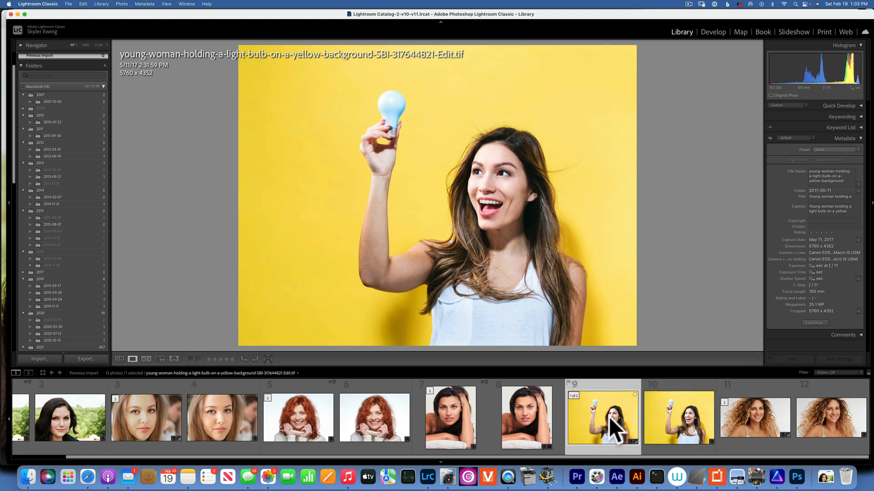
{"action": "left_click", "coordinate": [679, 418]}
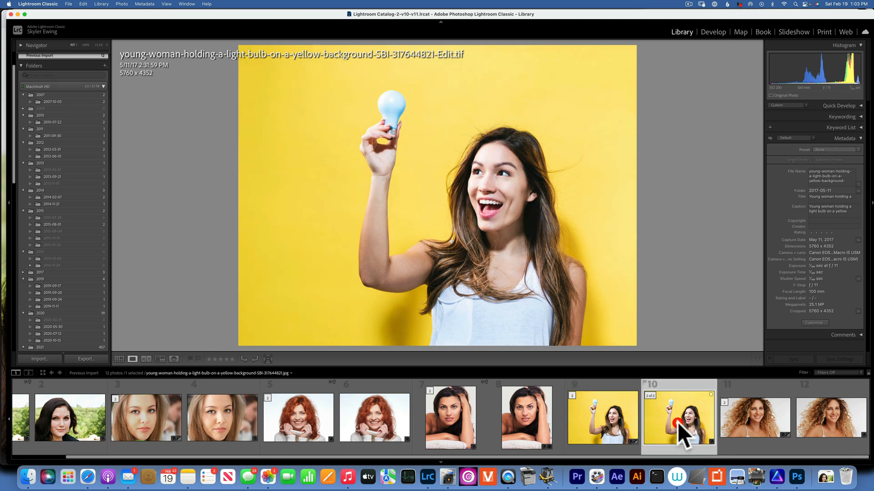